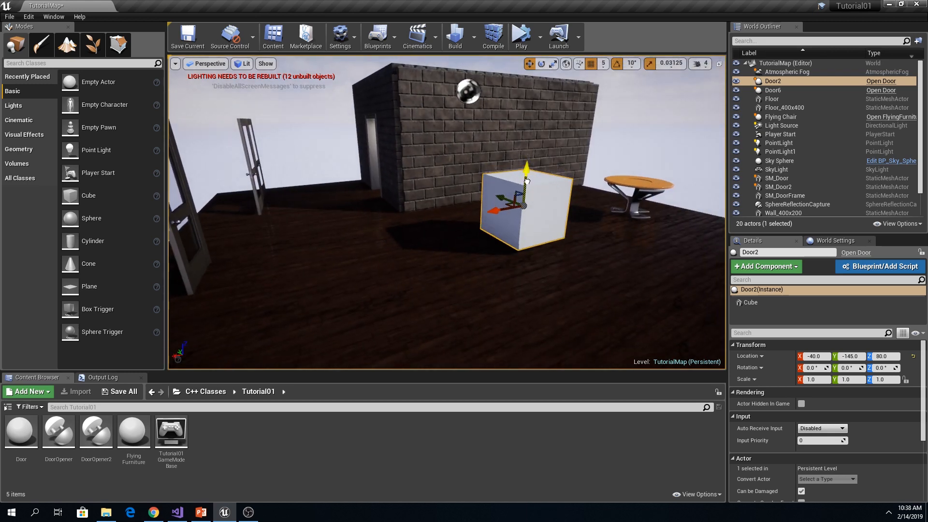
Step: With the cube selected, add a new C++ Actor Component class named MoveSomwhere
{"action": "left_click_drag", "start_coordinate": [524, 177], "coordinate": [524, 213]}
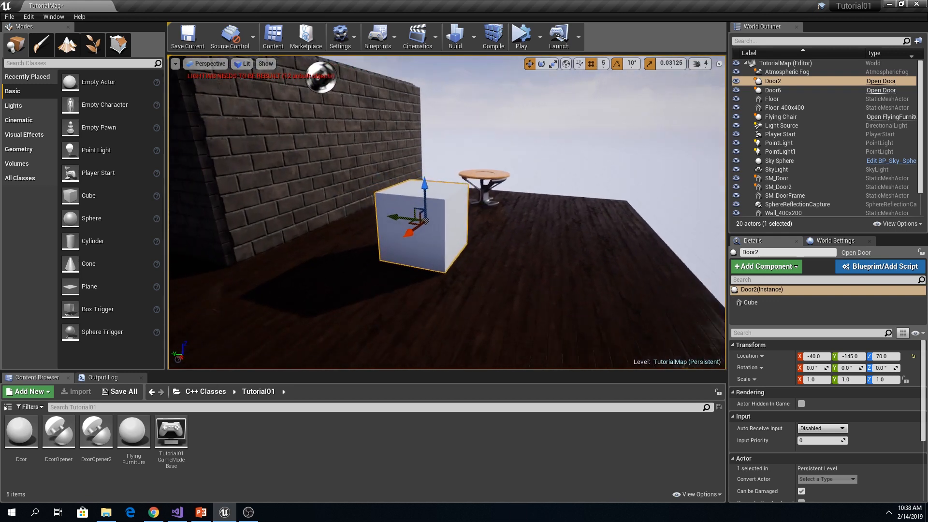
{"action": "left_click", "coordinate": [765, 266]}
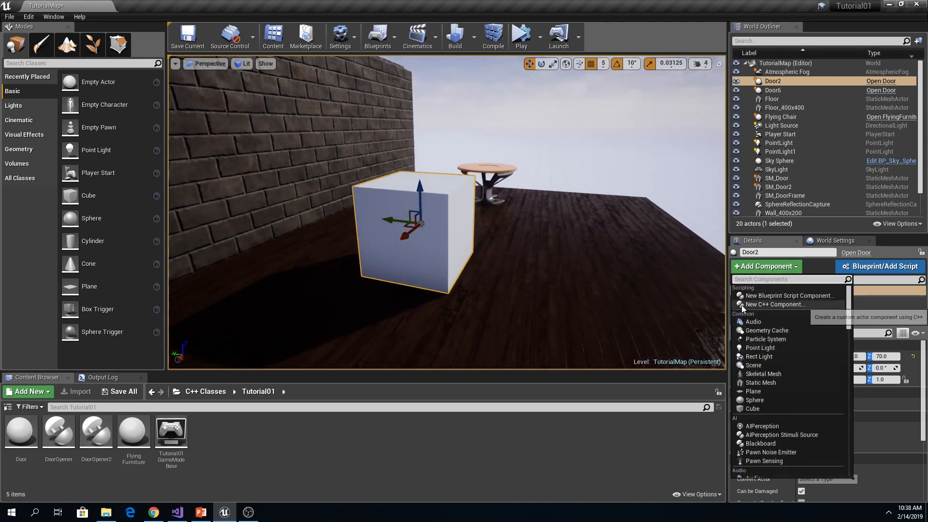
{"action": "mouse_move", "coordinate": [775, 303]}
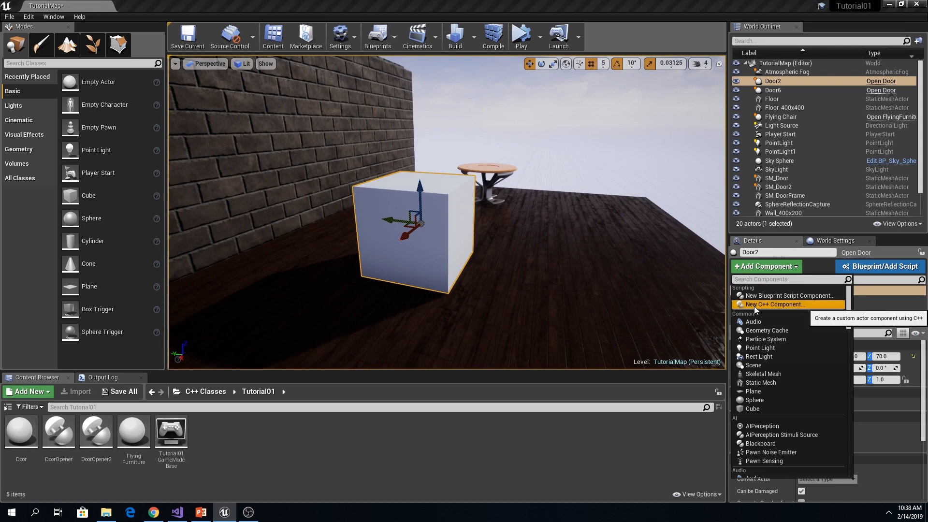
{"action": "left_click", "coordinate": [775, 304]}
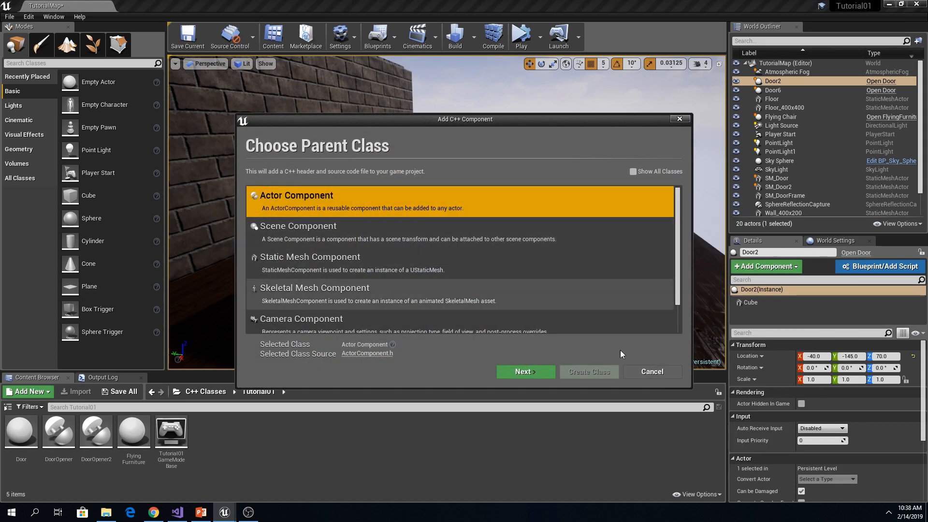
{"action": "left_click", "coordinate": [526, 371]}
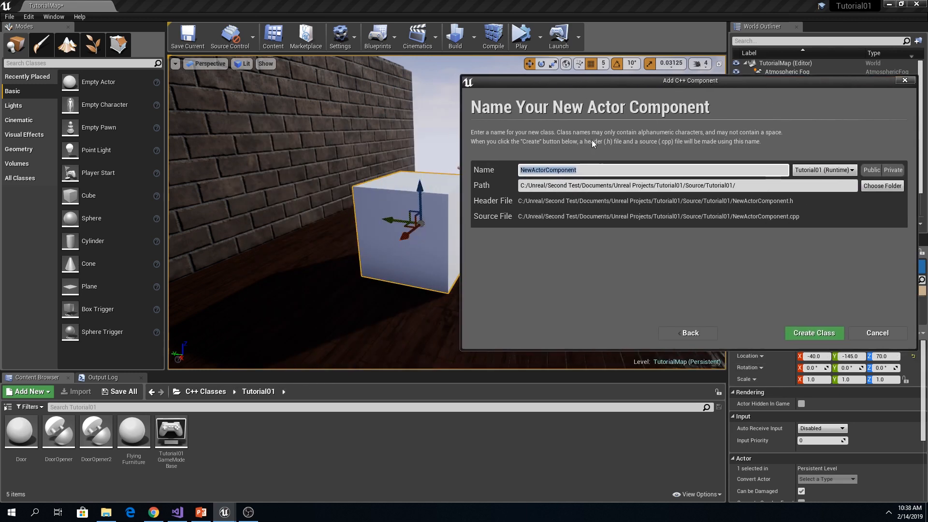
{"action": "mouse_move", "coordinate": [594, 147]}
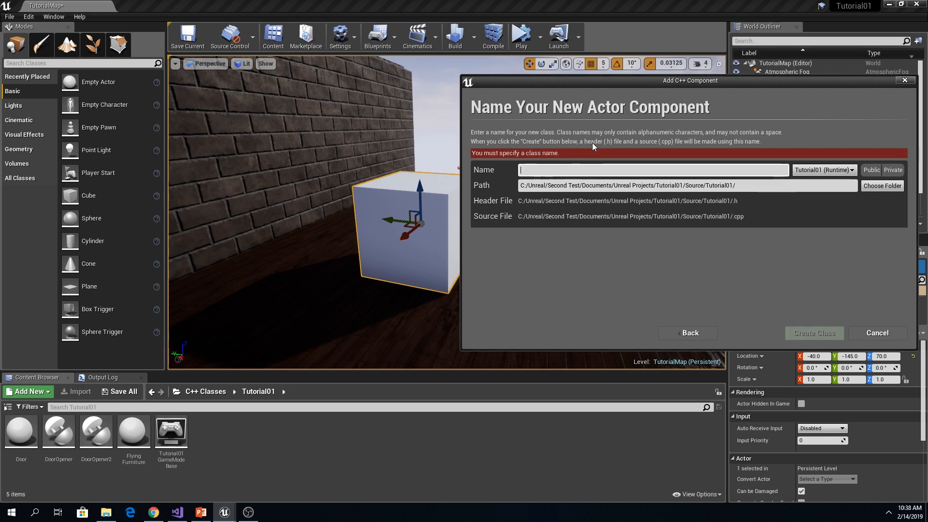
{"action": "type", "text": "MoveSomwhere"}
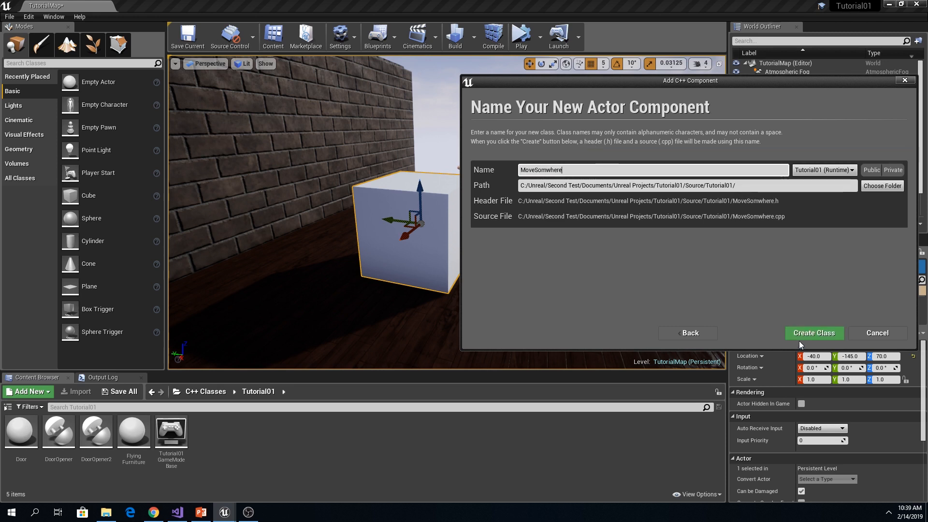
{"action": "left_click", "coordinate": [813, 333]}
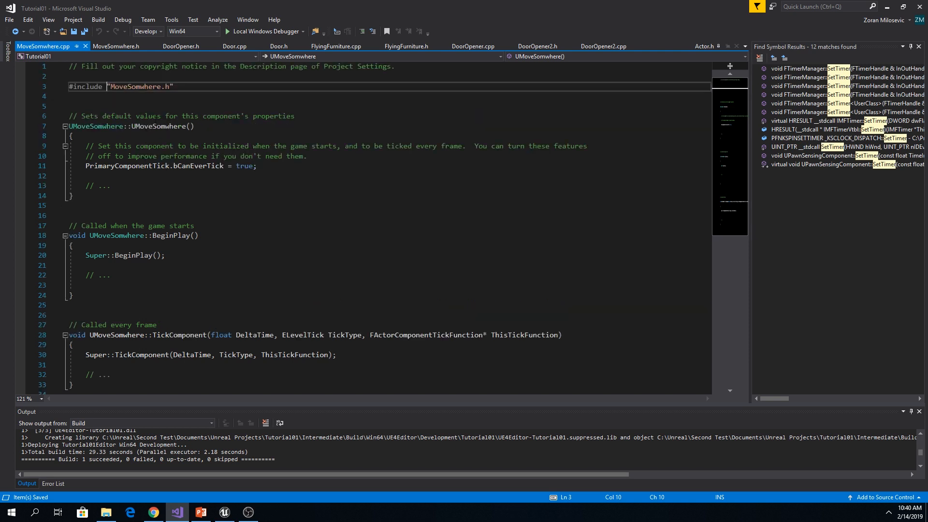
Step: Add #include "GameFramework/Actor.h" to MoveSomwhere.h, then review the generated MoveSomwhere.cpp
{"action": "left_click", "coordinate": [121, 46]}
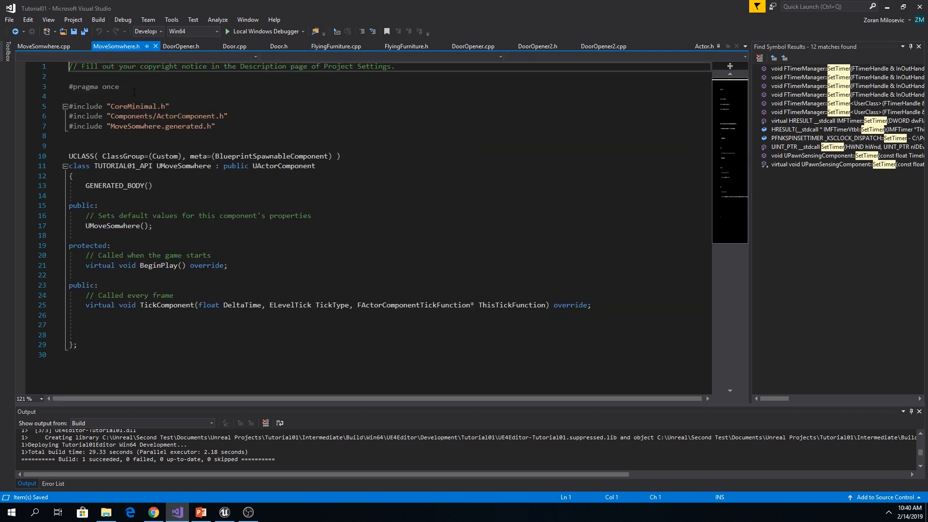
{"action": "type", "text": "#include \"GameFramework/Actor.h\""}
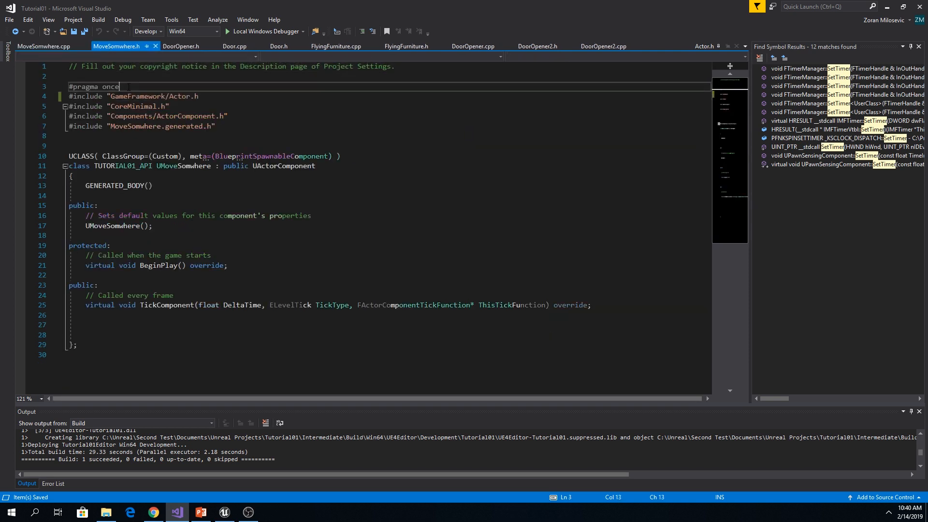
{"action": "key", "text": "Enter"}
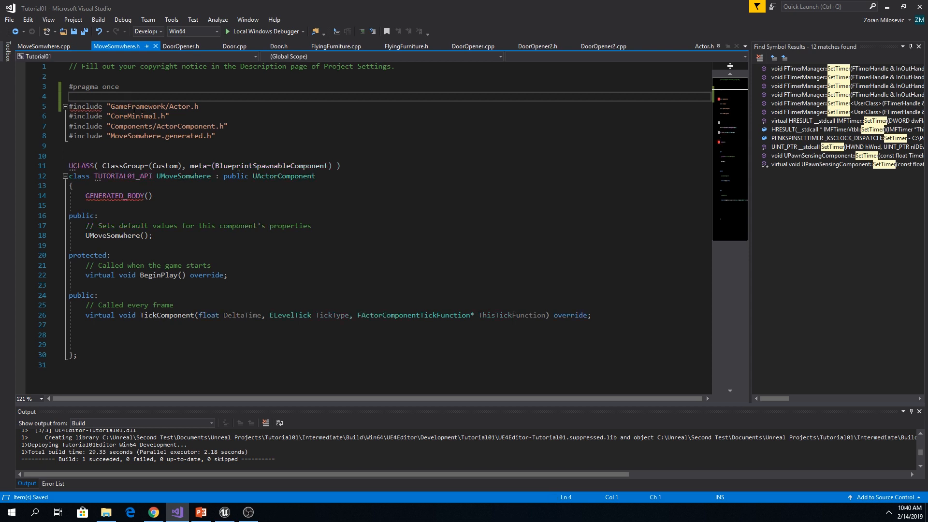
{"action": "double_click", "coordinate": [179, 106]}
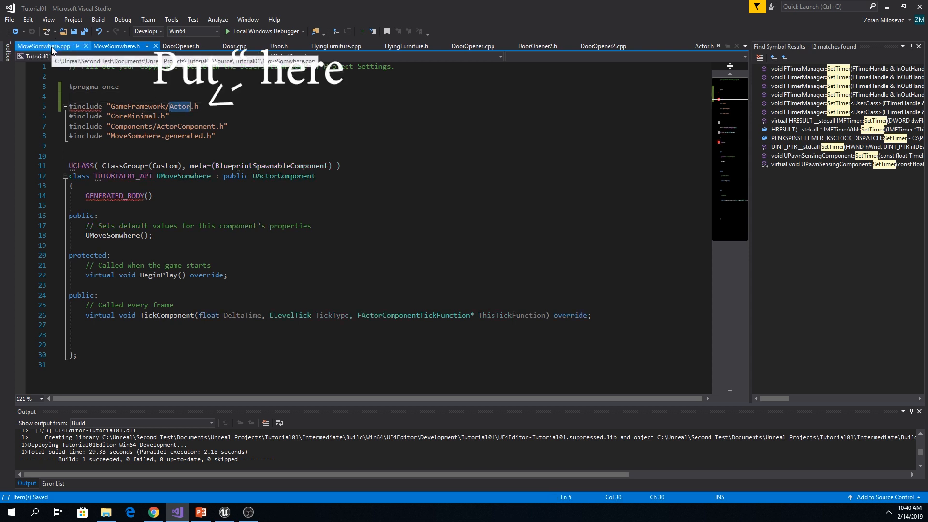
{"action": "left_click", "coordinate": [37, 46]}
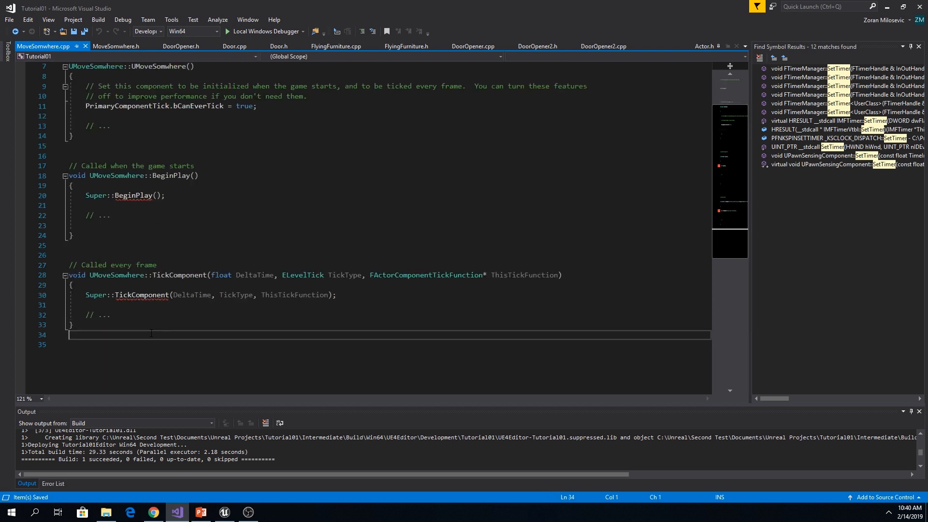
{"action": "scroll", "scroll_direction": "up", "scroll_amount": 3}
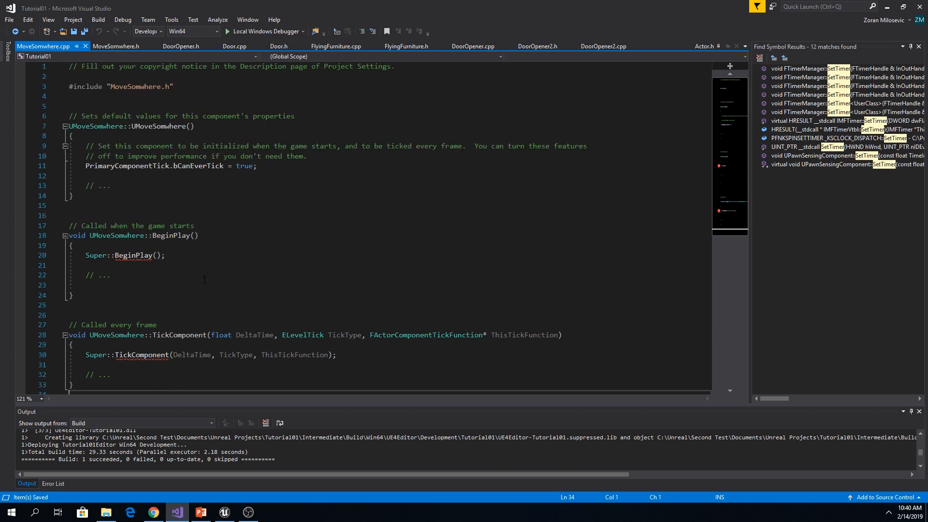
{"action": "mouse_move", "coordinate": [248, 300]}
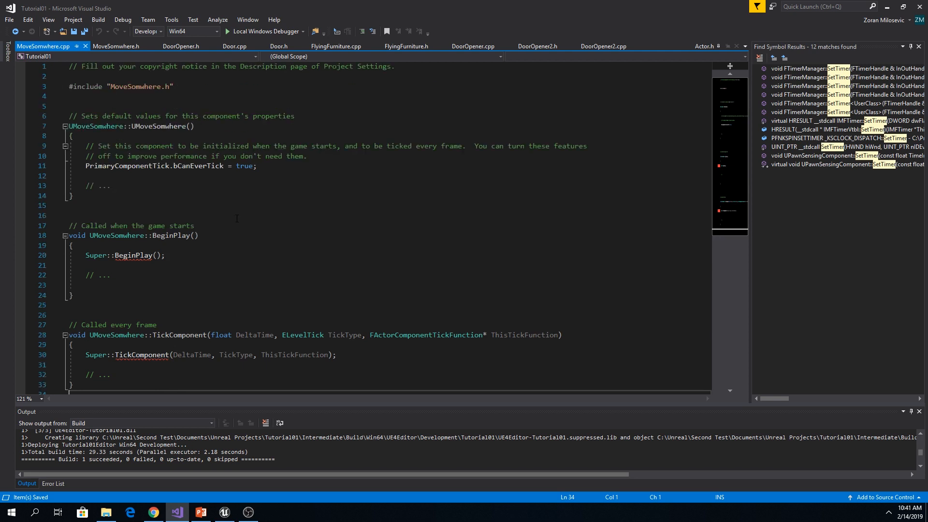
{"action": "mouse_move", "coordinate": [221, 217]}
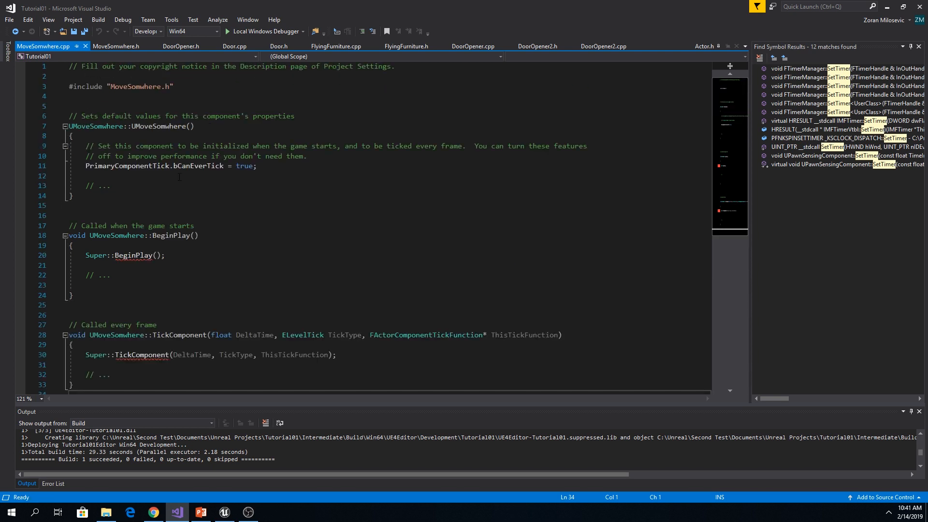
{"action": "scroll", "scroll_direction": "down", "scroll_amount": 3}
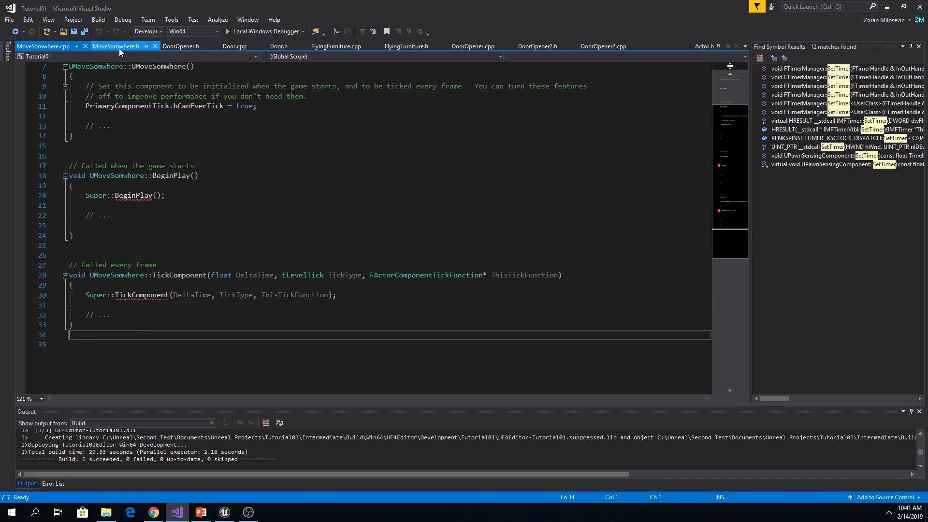
Step: Declare a private void MoveSomwhere(); function in MoveSomwhere.h
{"action": "left_click", "coordinate": [116, 45]}
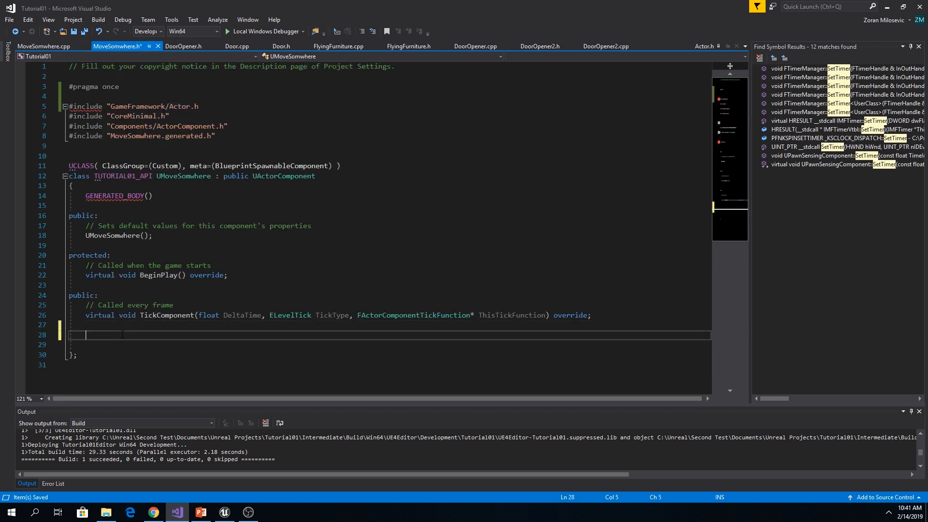
{"action": "type", "text": "private:"}
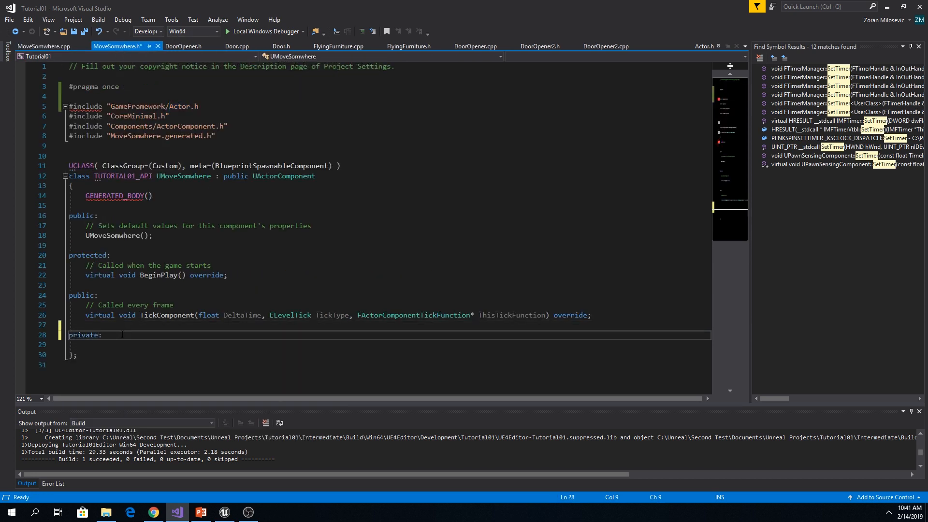
{"action": "type", "text": "void"}
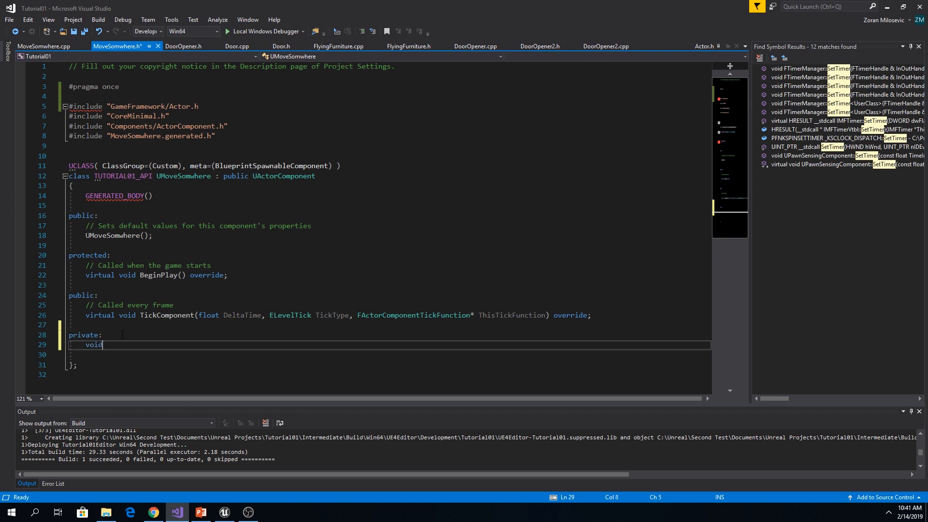
{"action": "type", "text": "Move"}
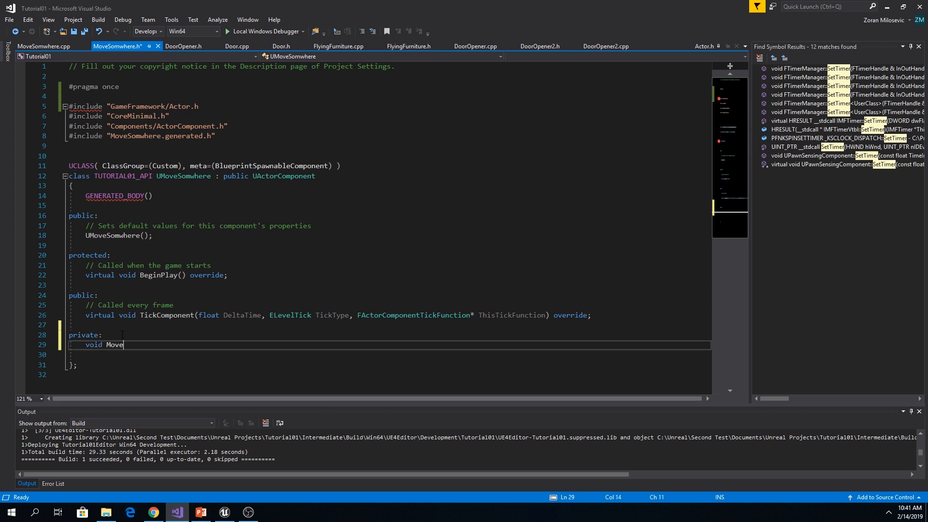
{"action": "type", "text": "Somwhere();"}
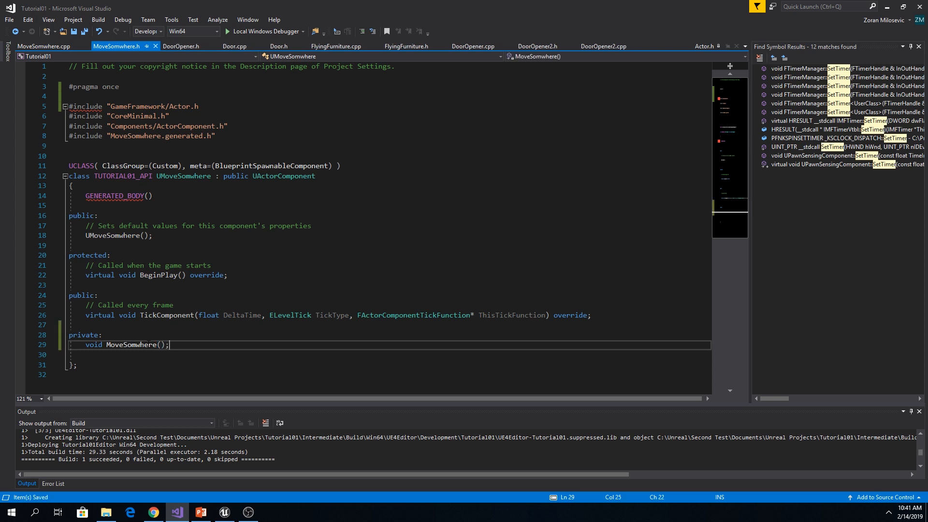
Step: Generate an empty MoveSomwhere definition in the source file via Quick Actions
{"action": "double_click", "coordinate": [131, 344]}
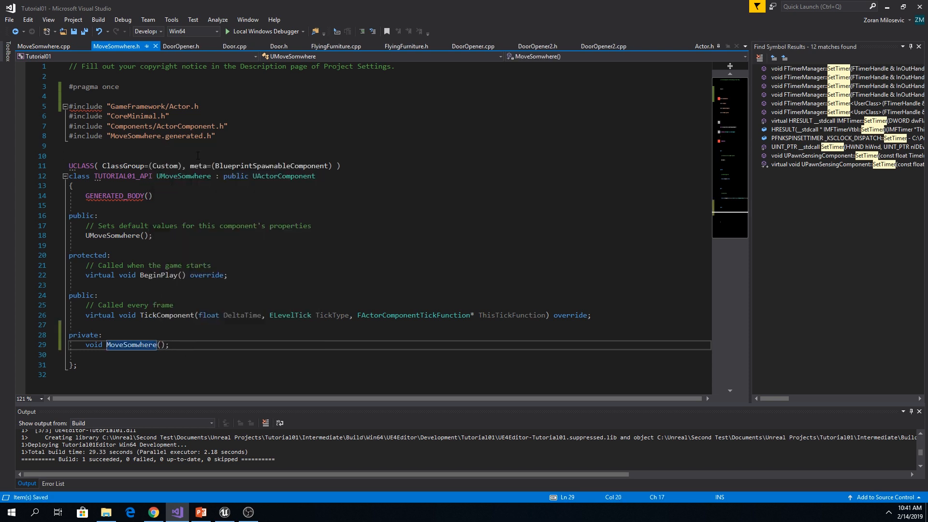
{"action": "left_click", "coordinate": [49, 344]}
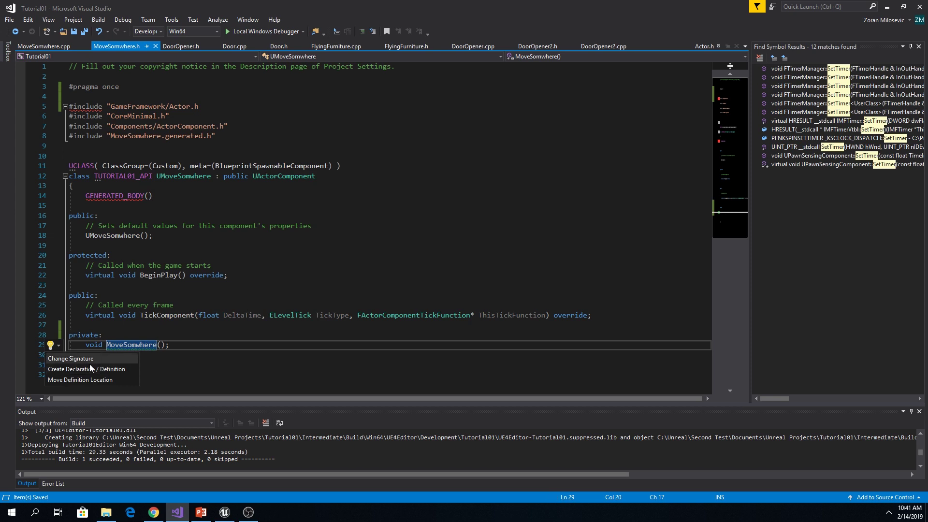
{"action": "left_click", "coordinate": [86, 369]}
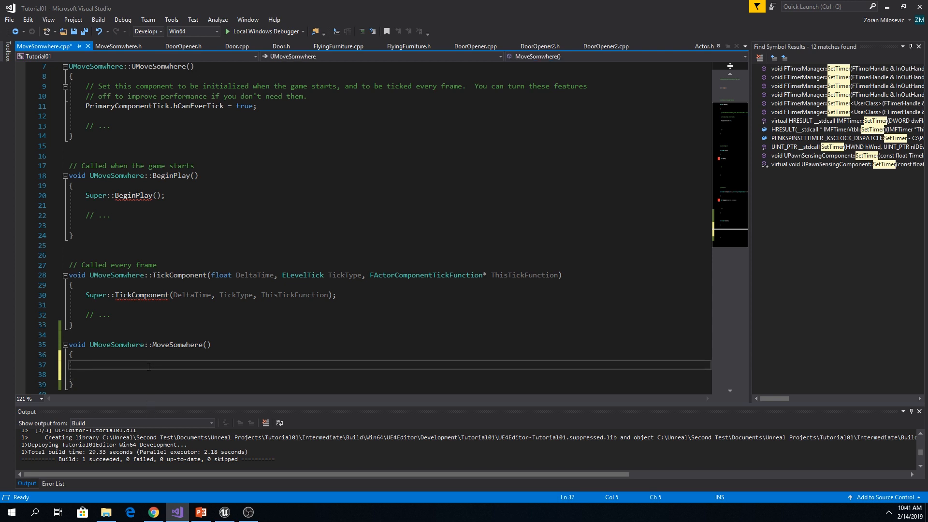
Step: In MoveSomwhere, get the owner's location into newLocation, add 100 to X, and start GetOwner()->SetActorLocation()
{"action": "type", "text": "FVector"}
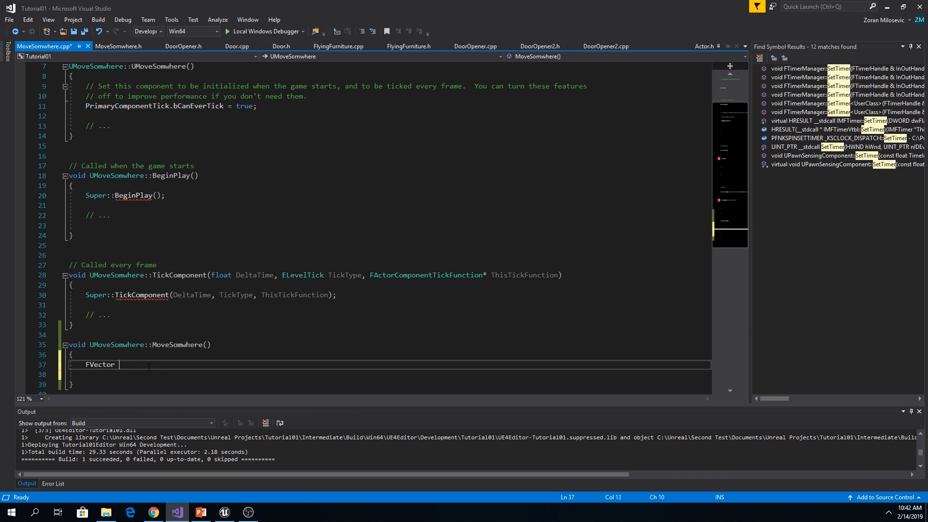
{"action": "type", "text": "newLocation = G"}
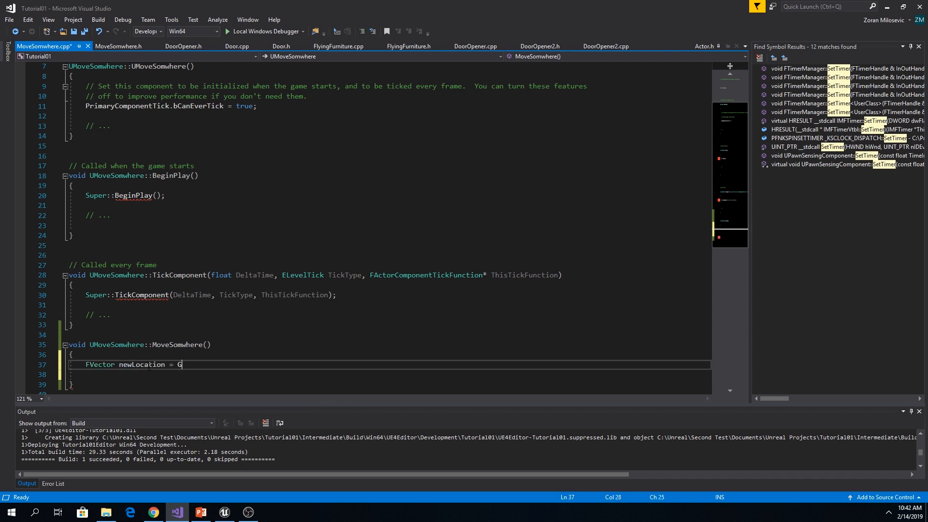
{"action": "type", "text": "etOwner()"}
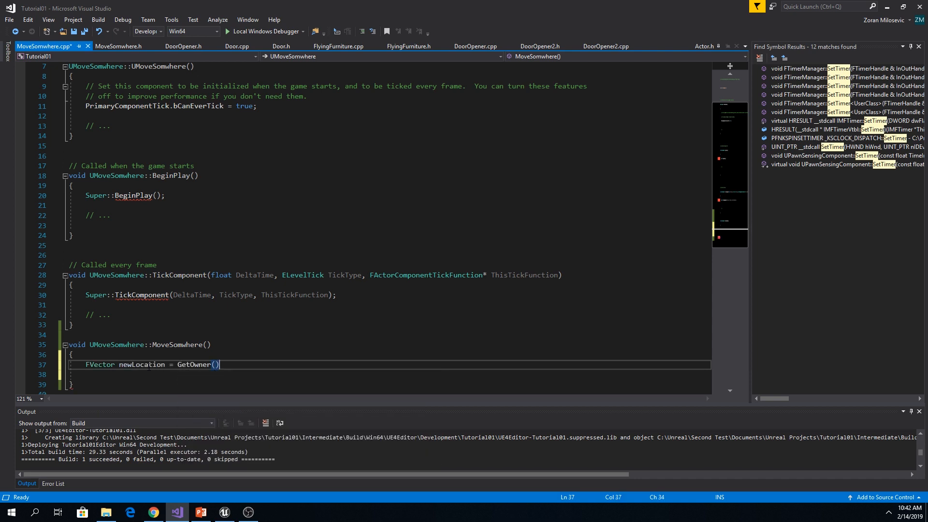
{"action": "type", "text": "->GetActorLocation();"}
{"action": "left_click", "coordinate": [390, 374]}
{"action": "type", "text": "newLocation.X += 100.f;"}
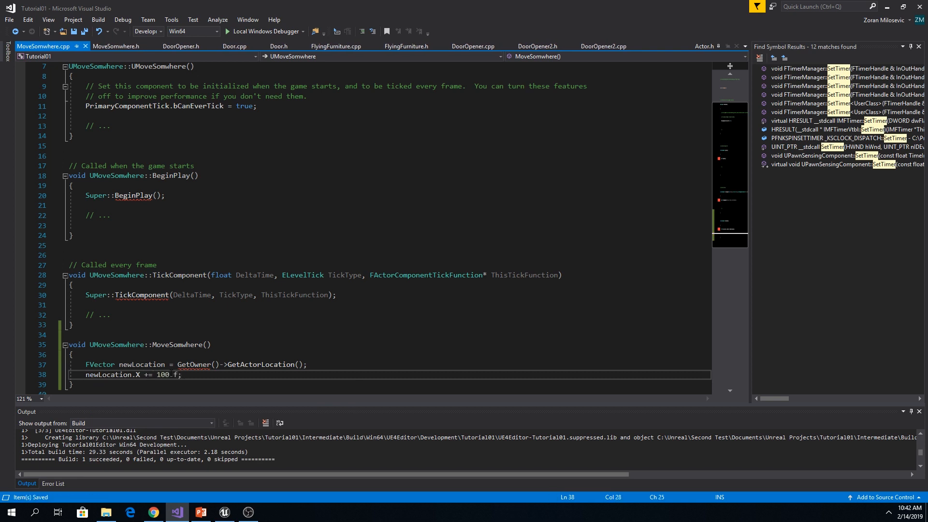
{"action": "type", "text": "GetOwner("}
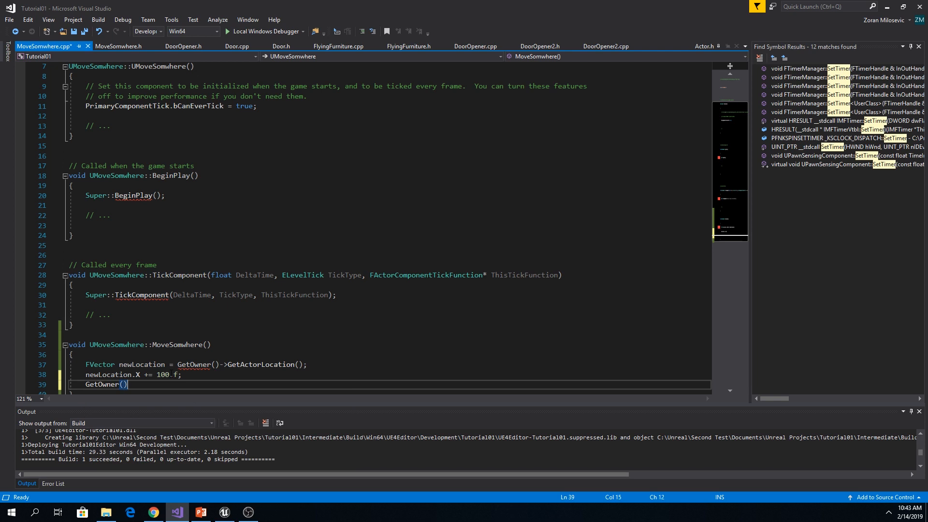
{"action": "type", "text": "->Set"}
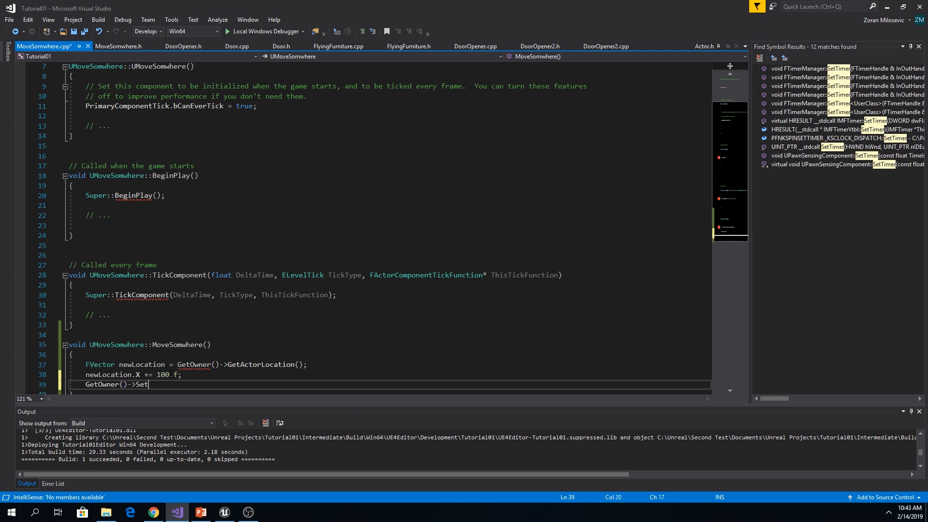
{"action": "type", "text": "ActorLocation()"}
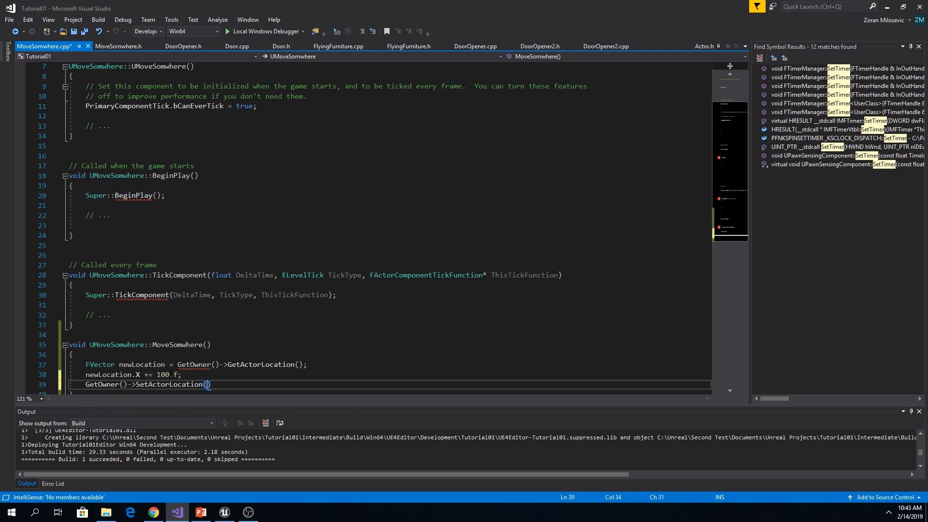
Step: Declare a private FTimerHandle MoveSomwhereHandle; in MoveSomwhere.h
{"action": "left_click", "coordinate": [116, 46]}
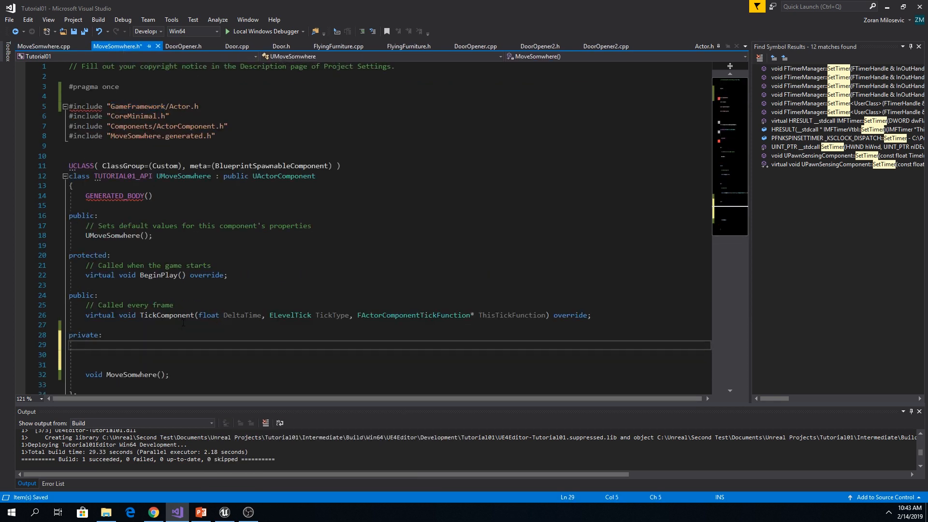
{"action": "type", "text": "FTimerHandle"}
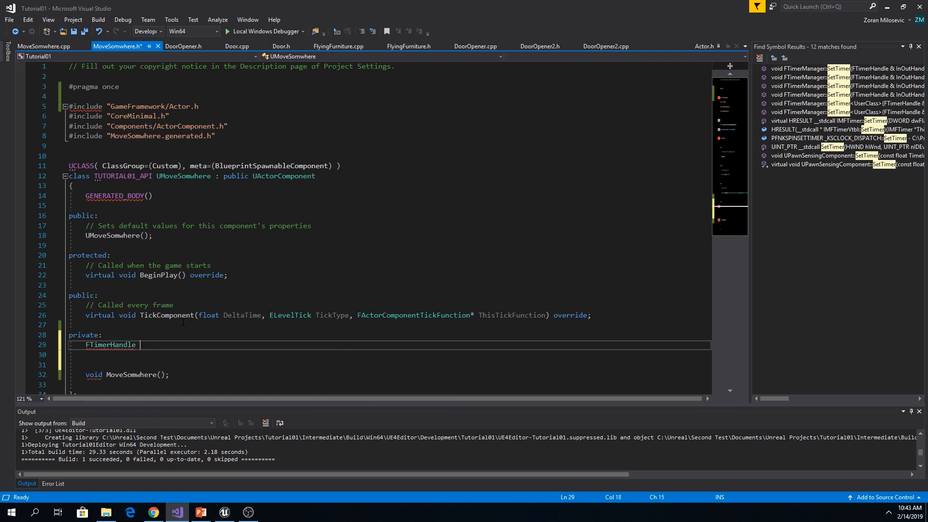
{"action": "type", "text": "MoveSomwhe"}
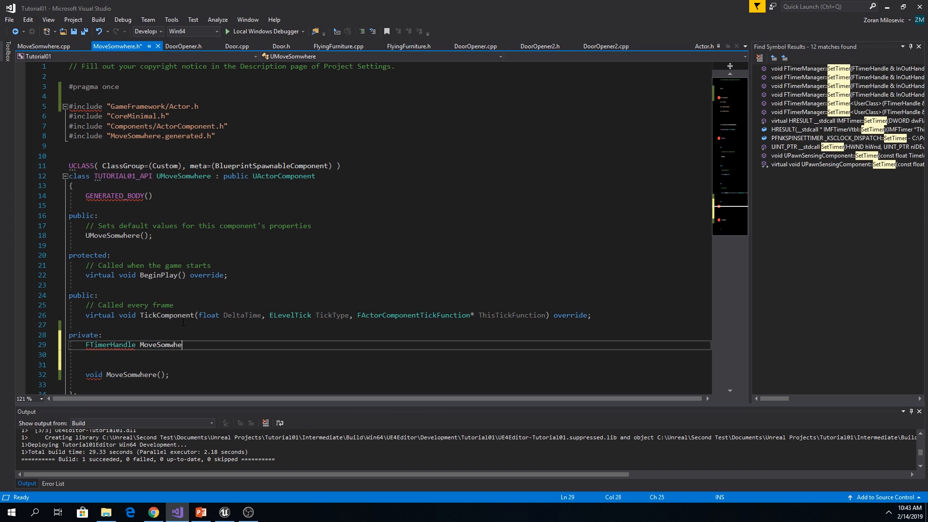
{"action": "type", "text": "Hasn"}
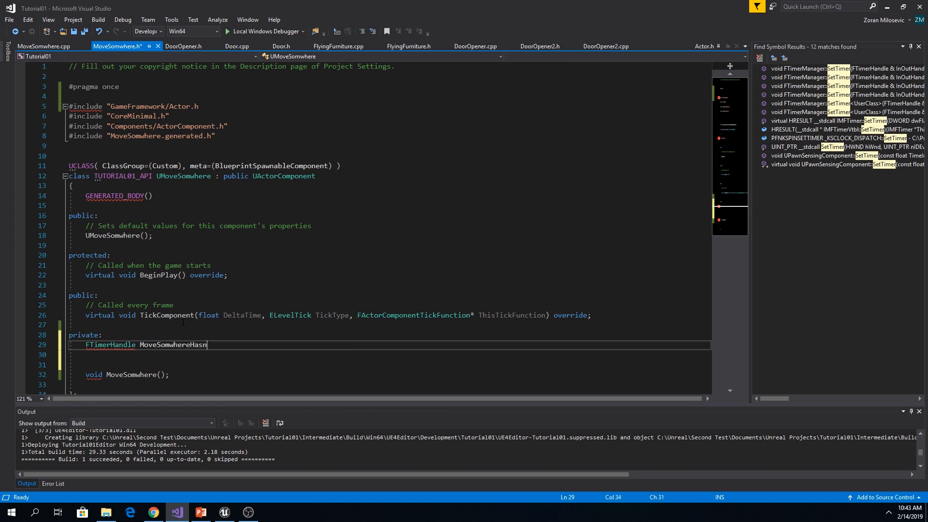
{"action": "type", "text": "dle;"}
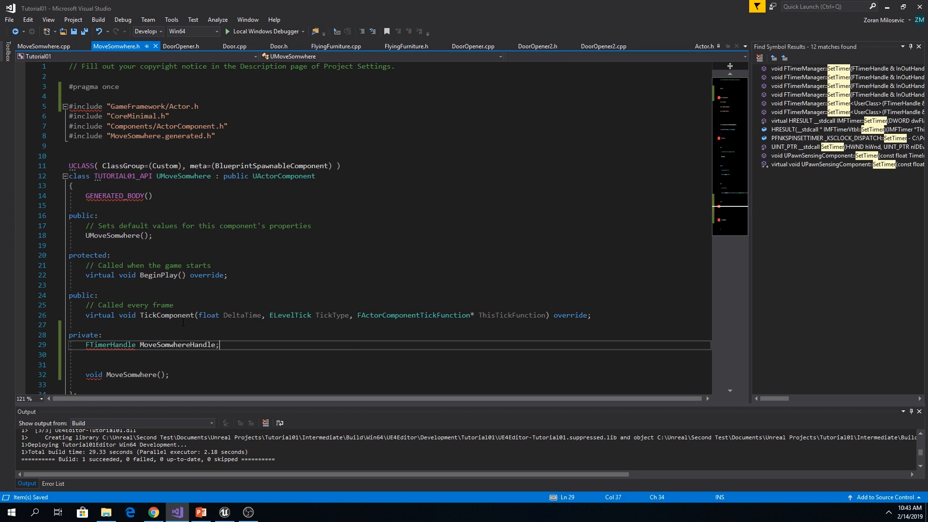
{"action": "left_click", "coordinate": [43, 46]}
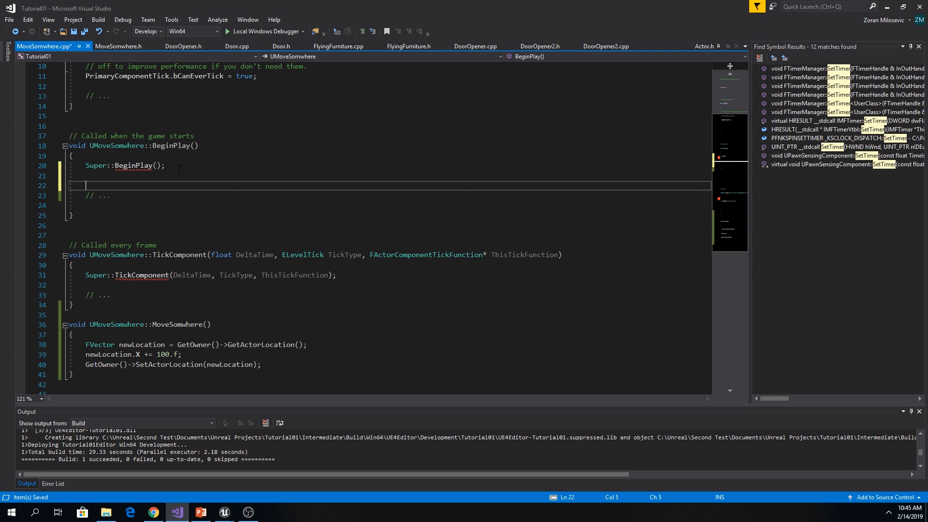
Step: In BeginPlay, start GetOwner()->GetWorldTimerManager().SetTimer( and save the file
{"action": "type", "text": "GetOwner()->"}
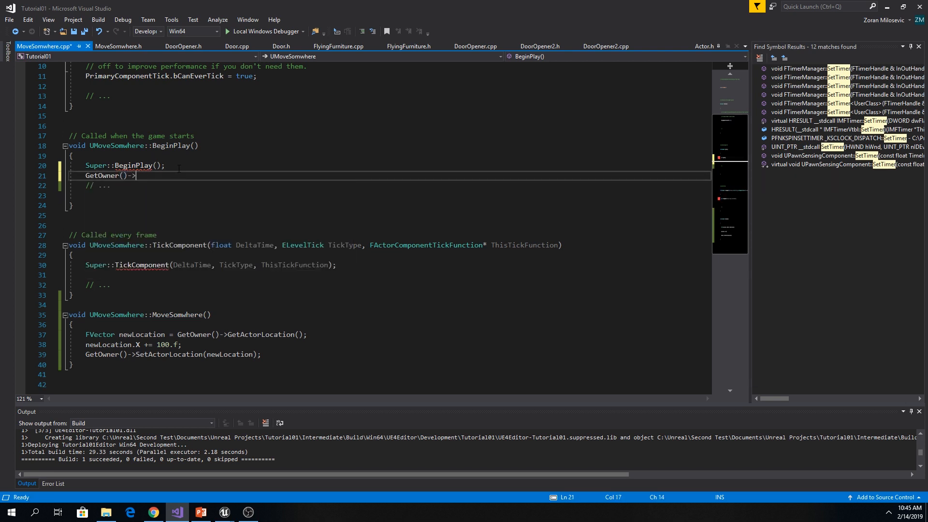
{"action": "type", "text": "Get"}
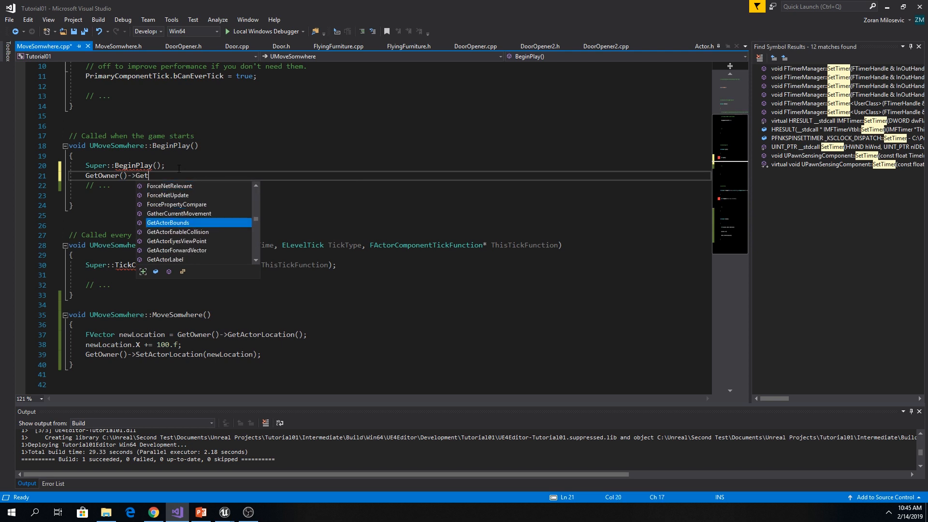
{"action": "type", "text": "WorldTimerManager()."}
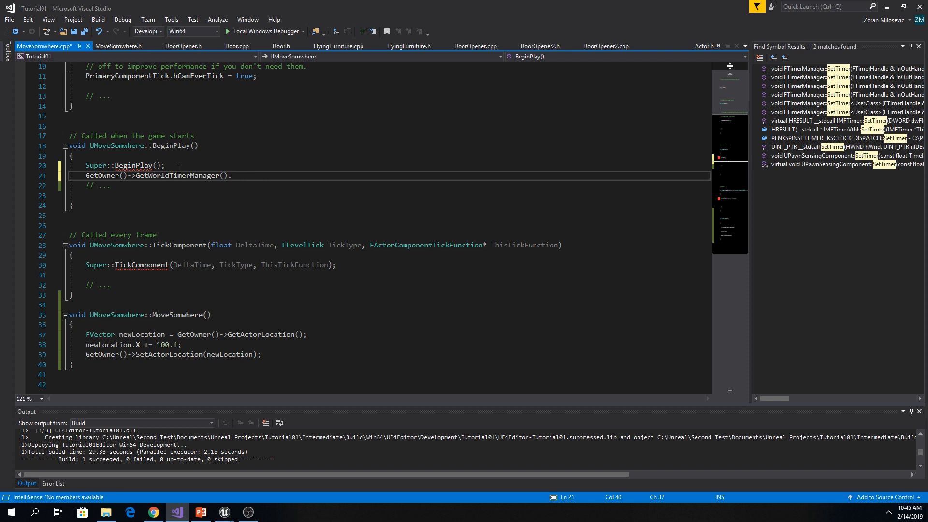
{"action": "type", "text": "S"}
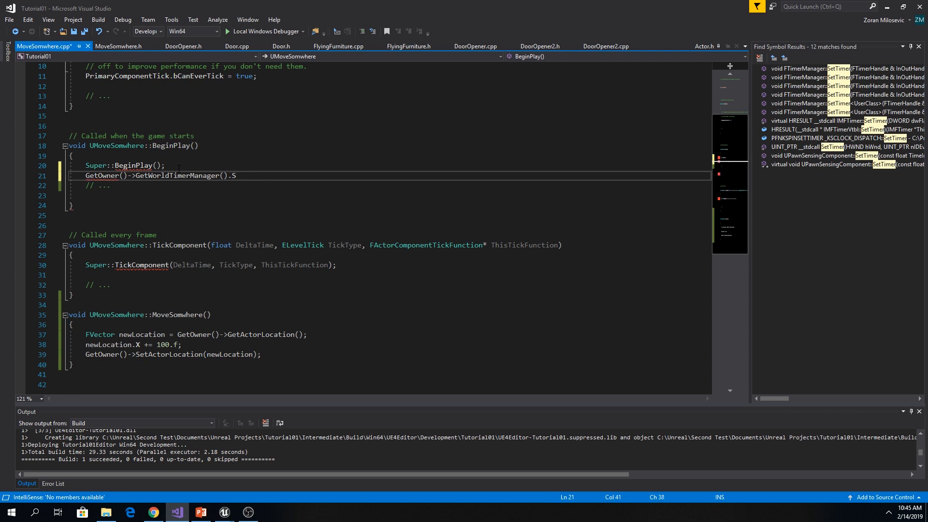
{"action": "type", "text": "etTimer("}
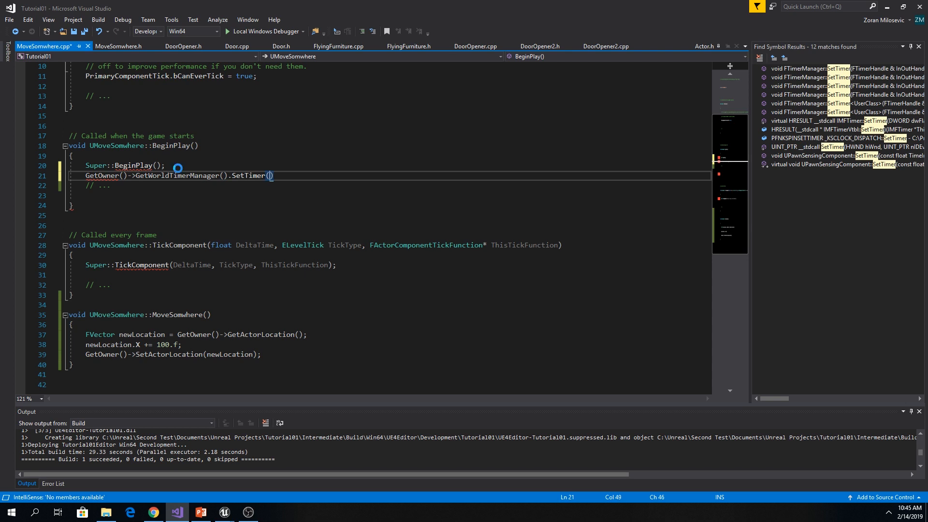
{"action": "key", "text": "Ctrl+S"}
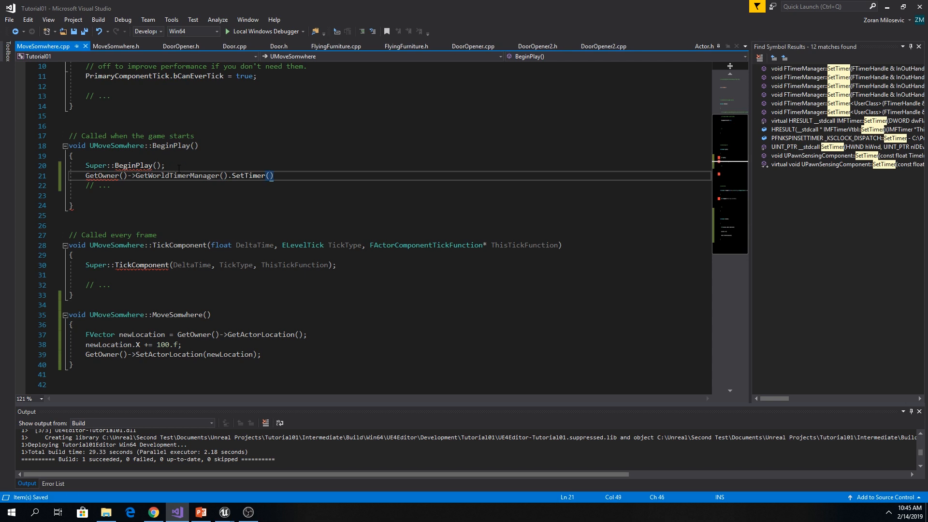
Step: Pass MoveSomwhereHandle, this and &UMoveSomwhere::MoveSomwhere as the SetTimer arguments
{"action": "type", "text": "MoveS"}
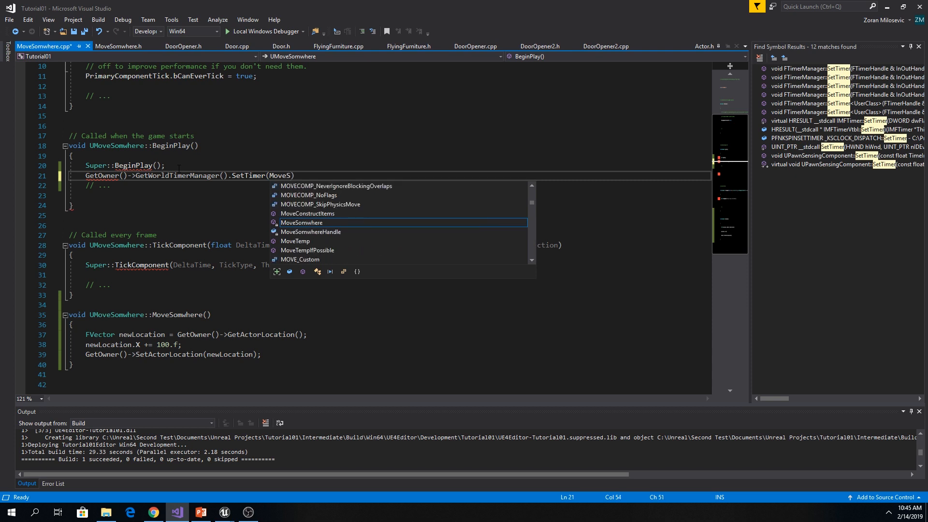
{"action": "type", "text": "mo"}
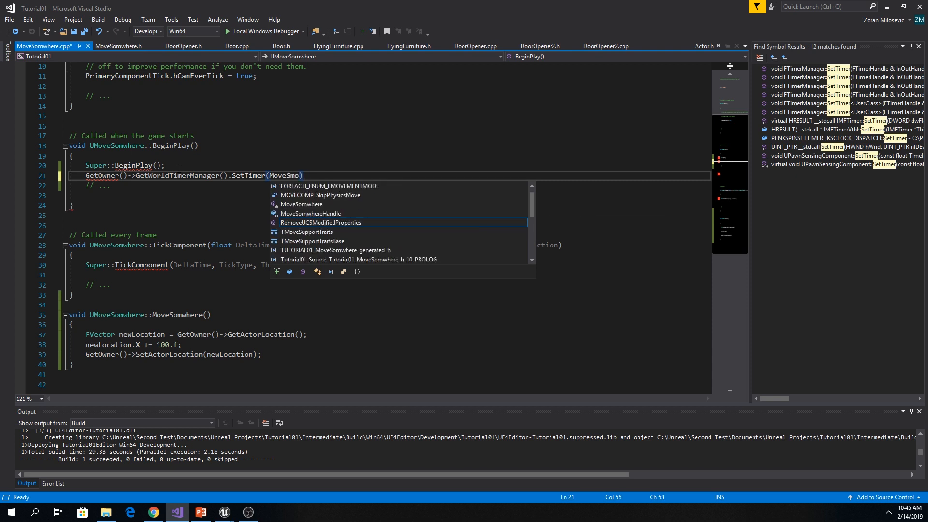
{"action": "type", "text": "MoveSomwhereHandle,)"}
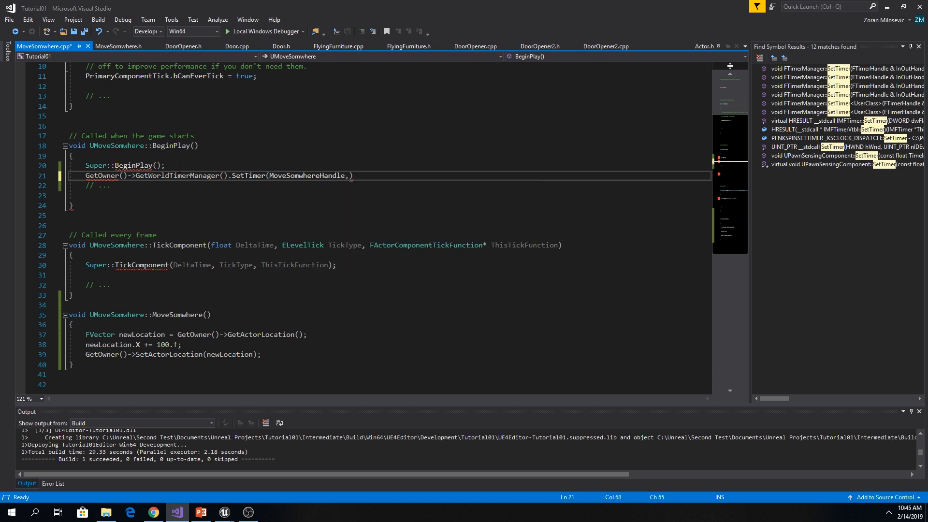
{"action": "type", "text": "this,"}
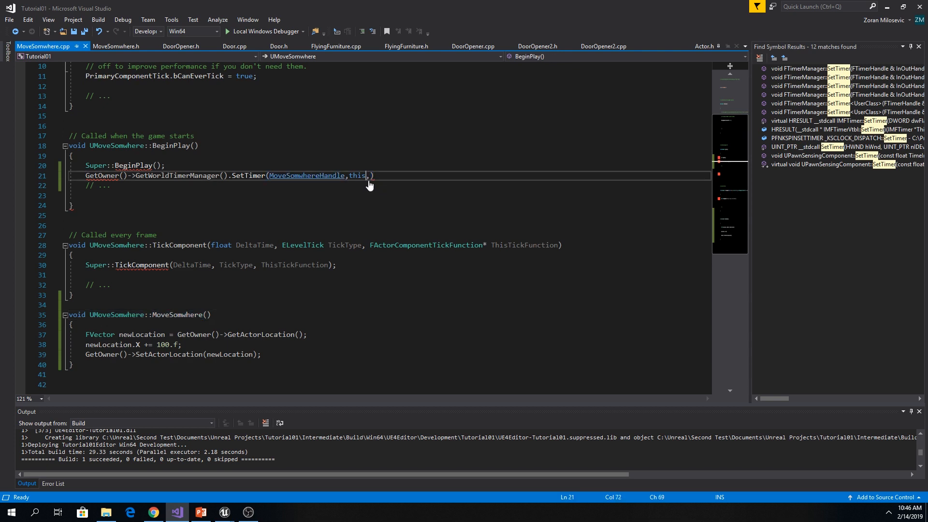
{"action": "type", "text": "UMoveSomwhere::MoveSomwhere"}
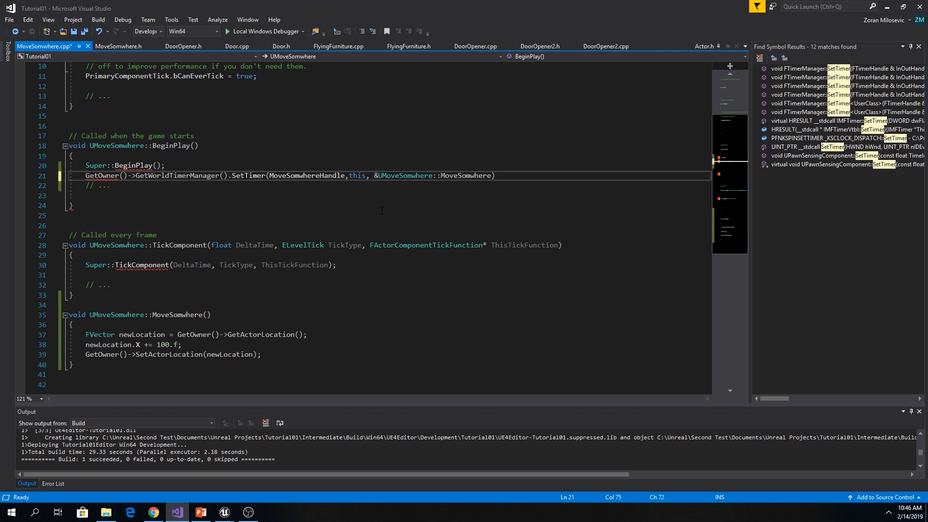
{"action": "double_click", "coordinate": [405, 175]}
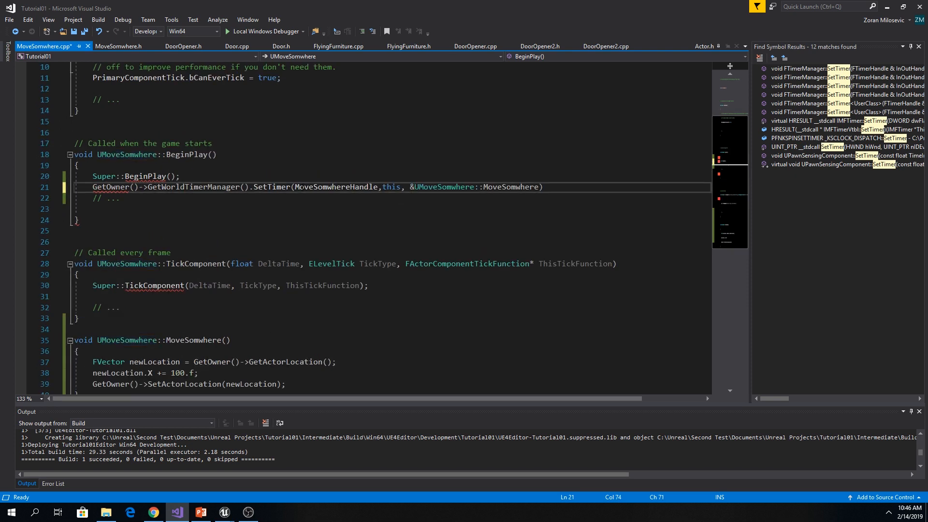
{"action": "right_click", "coordinate": [286, 187]}
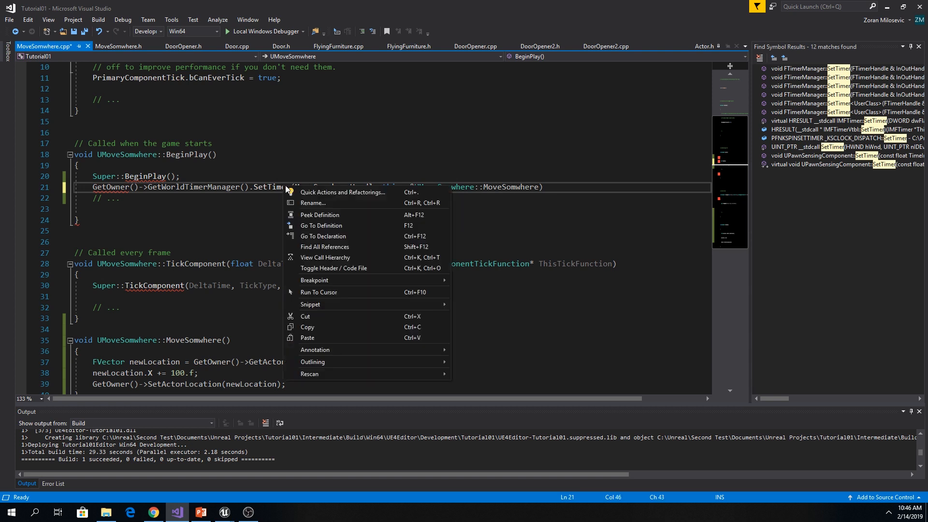
{"action": "mouse_move", "coordinate": [327, 236]}
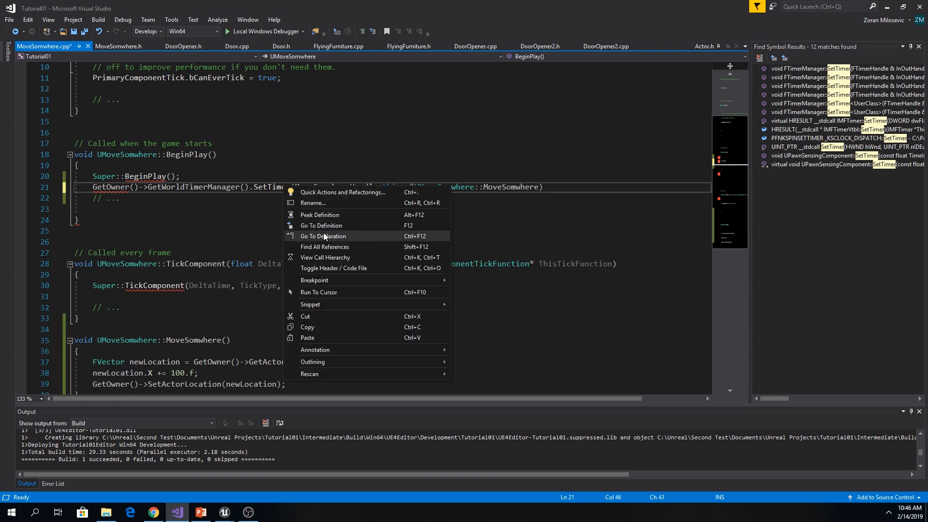
{"action": "left_click", "coordinate": [323, 236]}
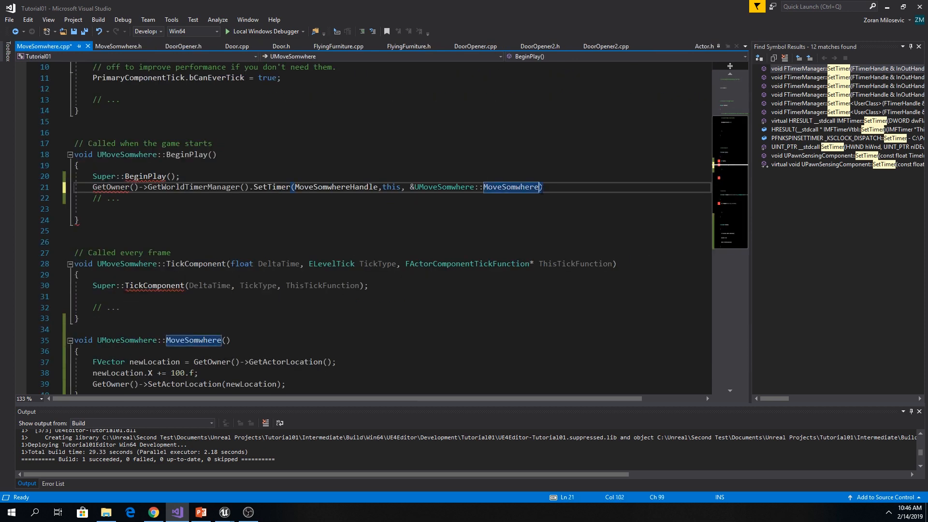
Step: Finish SetTimer with a 2.f rate and true for looping, then return to the Unreal Editor
{"action": "type", "text": ","}
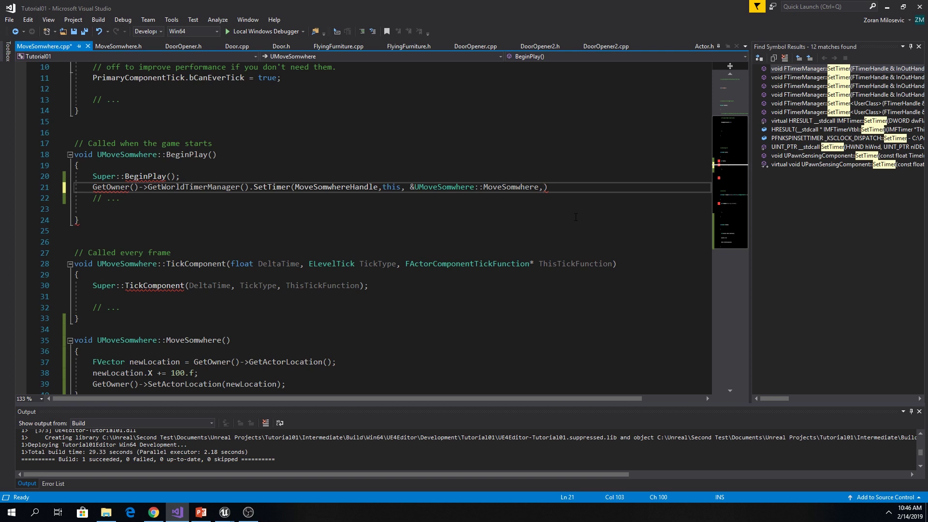
{"action": "type", "text": "5"}
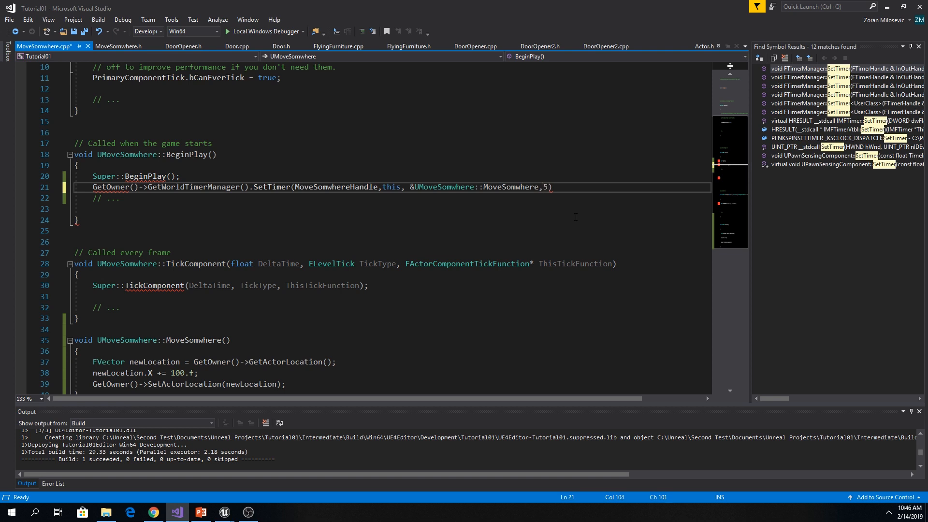
{"action": "type", "text": ".f"}
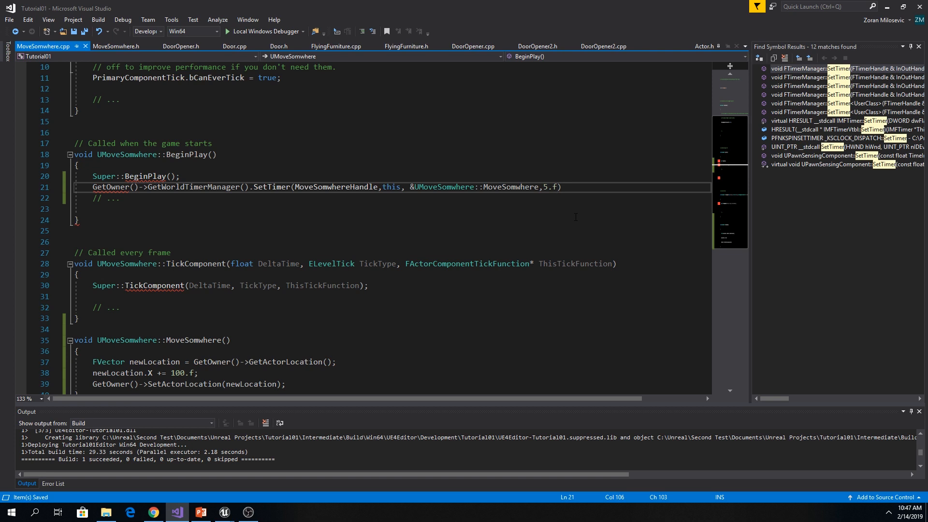
{"action": "type", "text": "2.f,"}
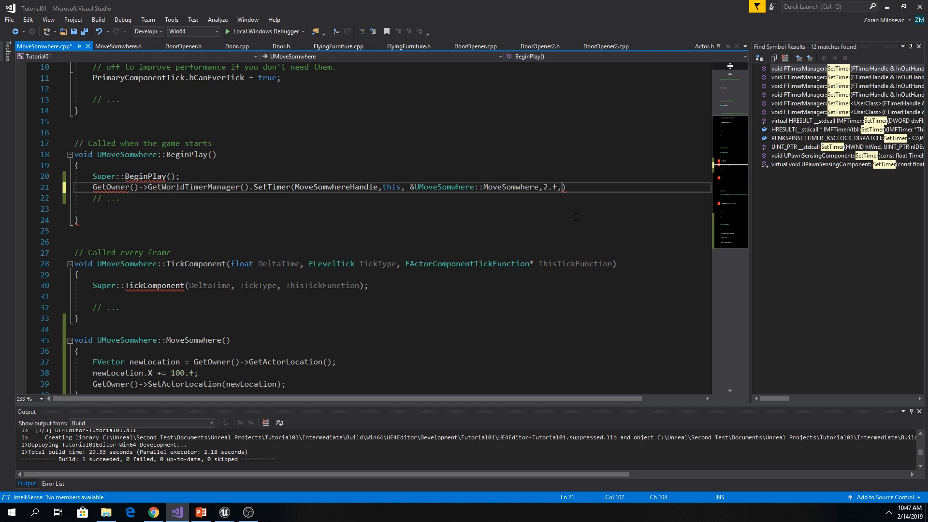
{"action": "type", "text": "t"}
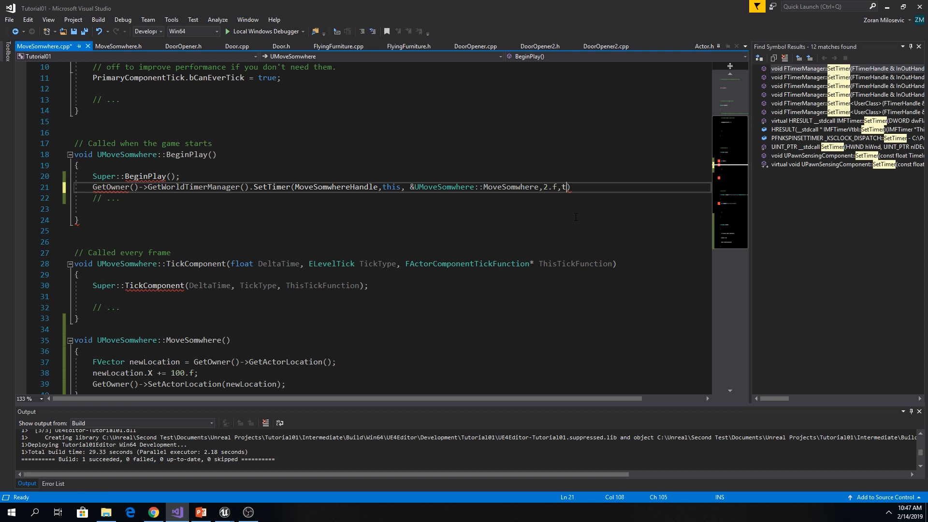
{"action": "type", "text": "rue);"}
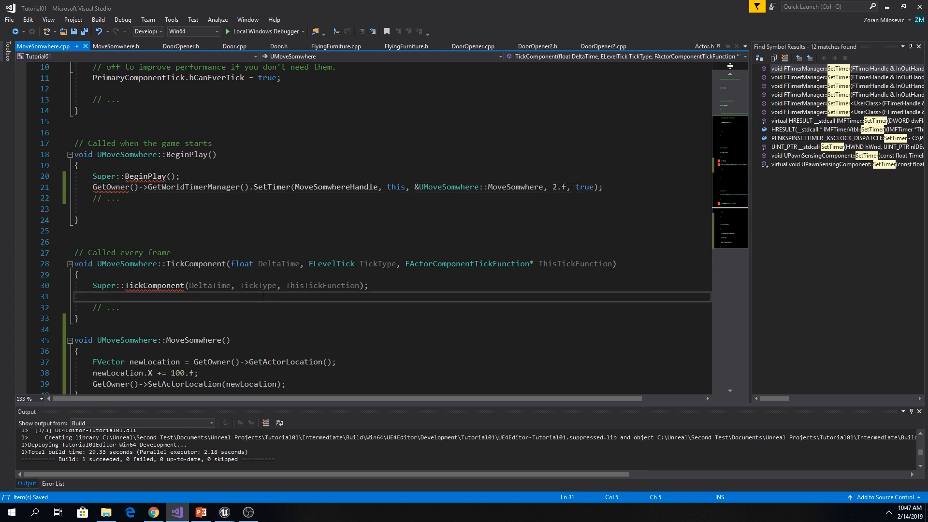
{"action": "left_click", "coordinate": [248, 513]}
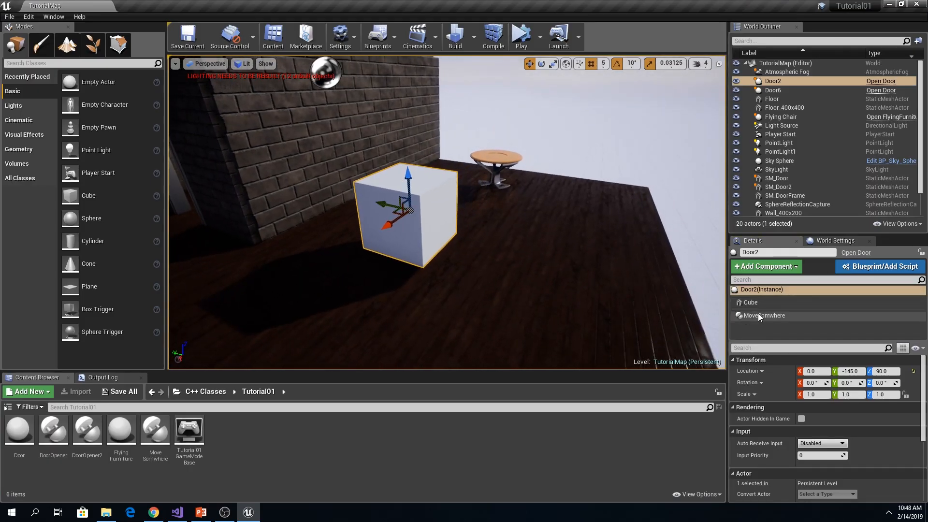
Step: Select the MoveSomwhere component on Door2 and start a Play-in-Editor session
{"action": "left_click", "coordinate": [764, 315]}
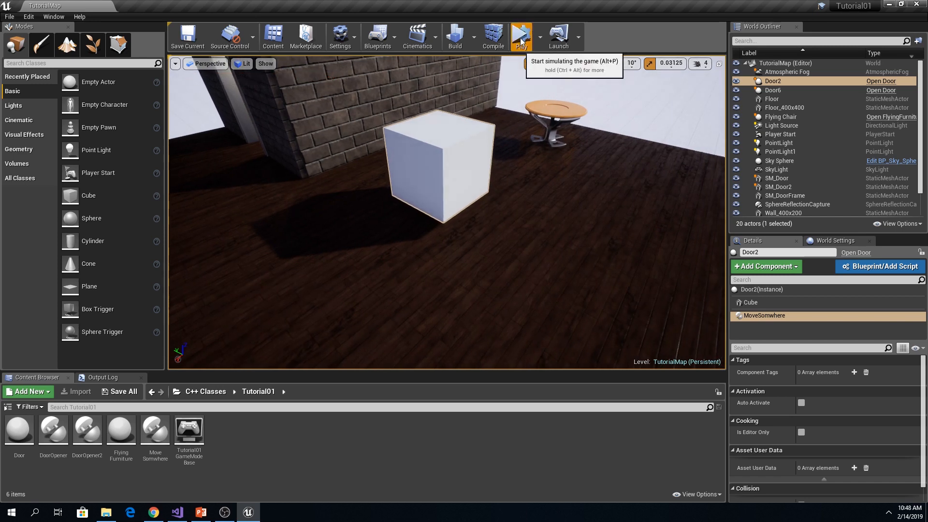
{"action": "left_click", "coordinate": [520, 37]}
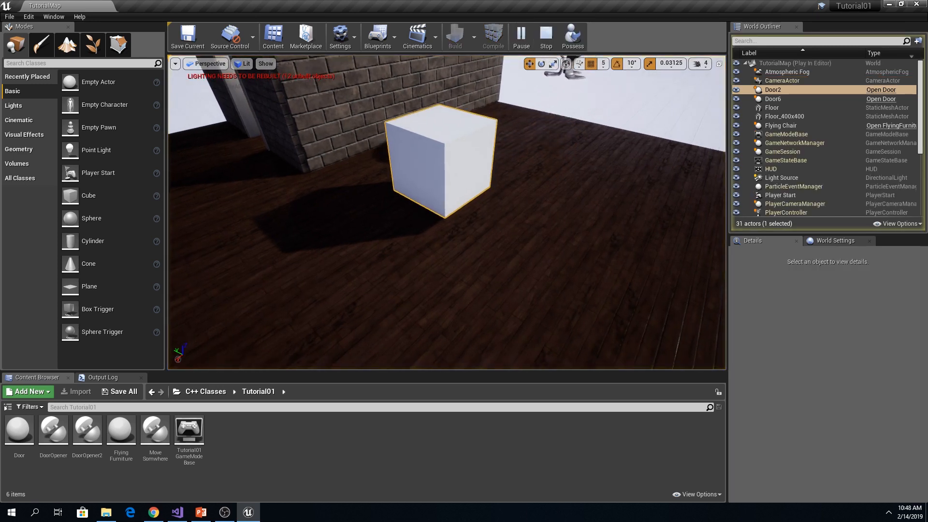